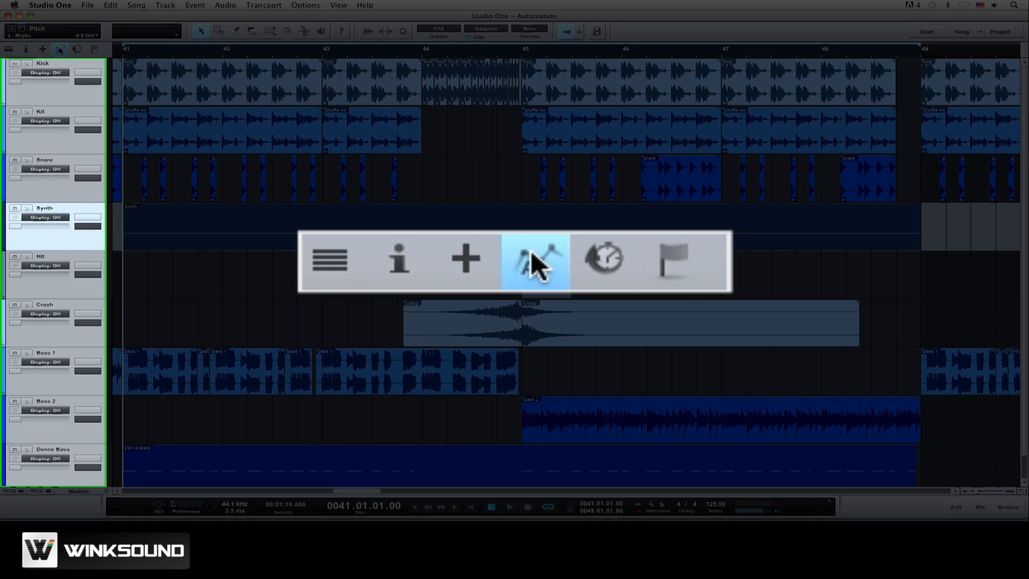
Step: Show automation in the track list and bring up the Synth track's envelope list via the Track Inspector
click(534, 259)
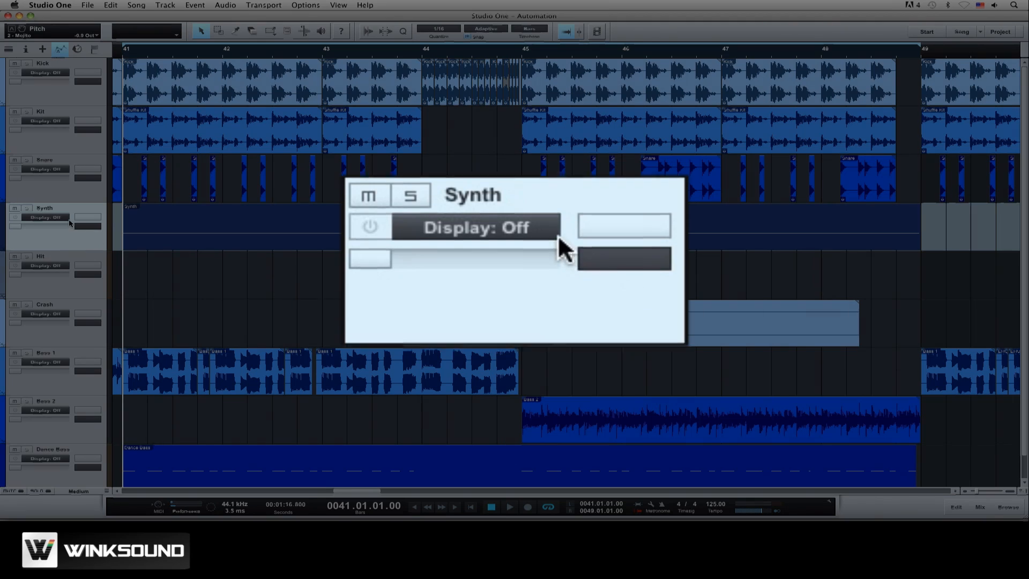
click(476, 228)
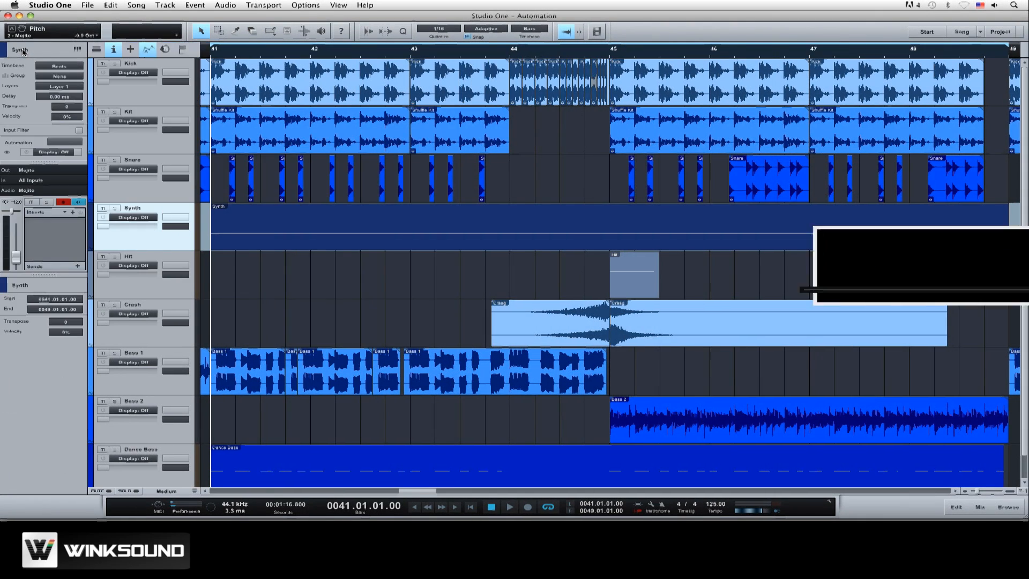
key(f4)
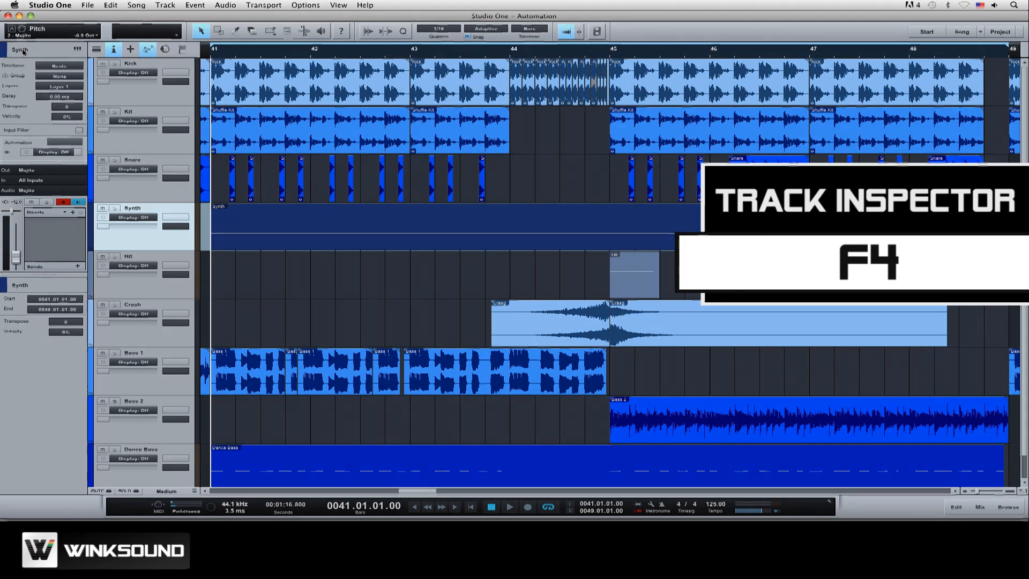
click(56, 151)
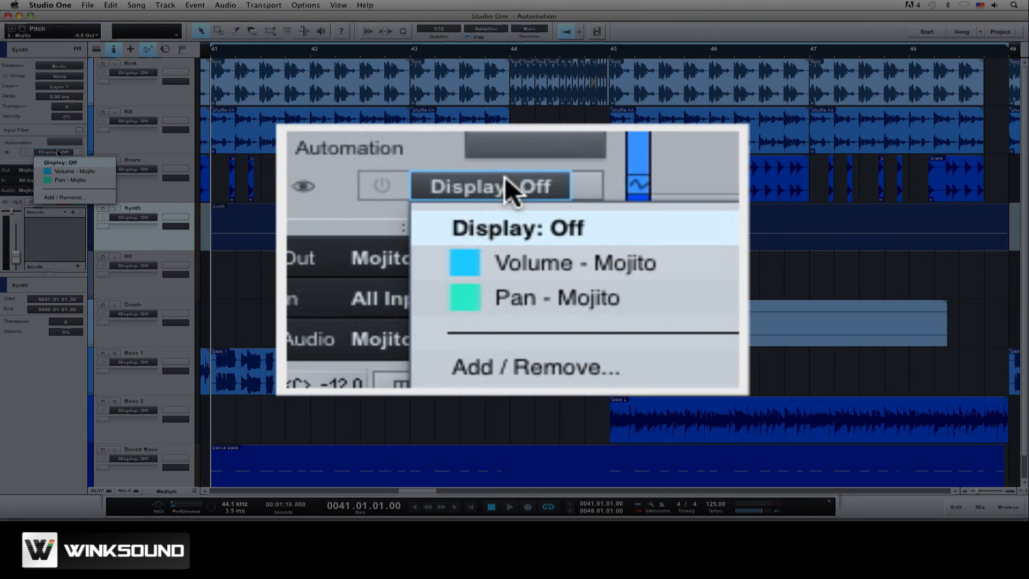
mouse_move(512, 200)
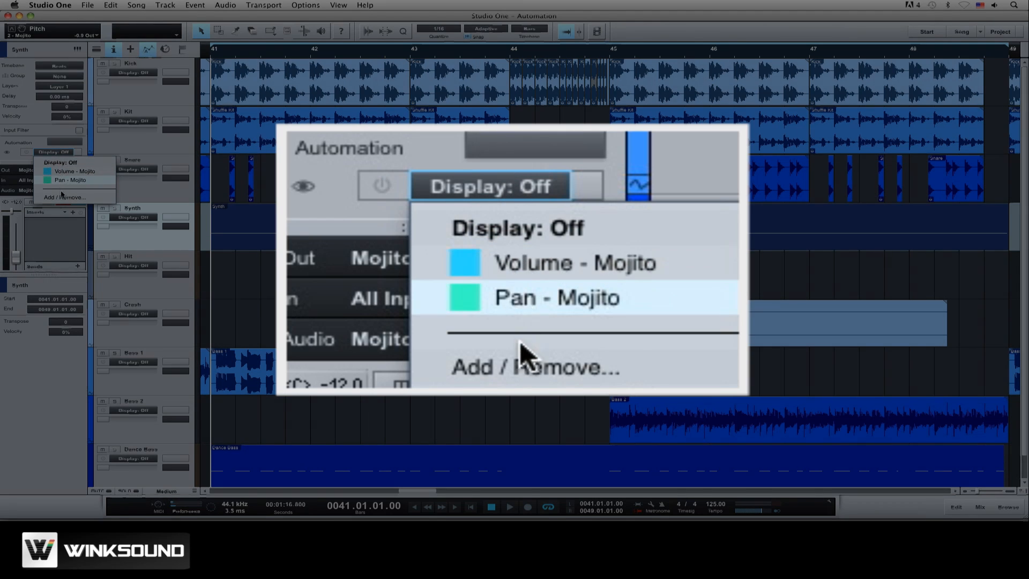
Step: Add Mojito's Osc Pitch parameter as a Synth automation envelope and bring up the Mojito editor
click(535, 367)
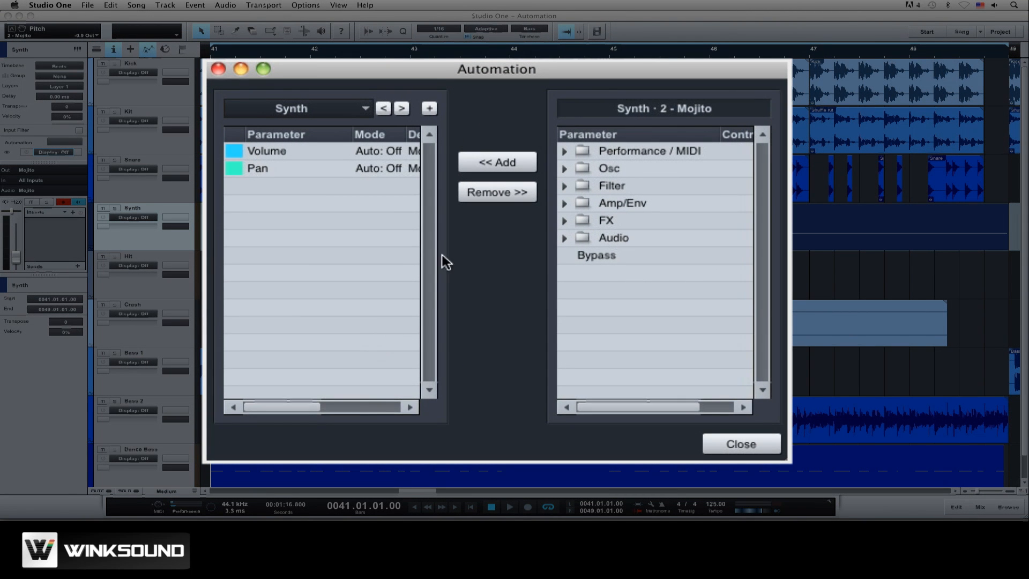
click(563, 168)
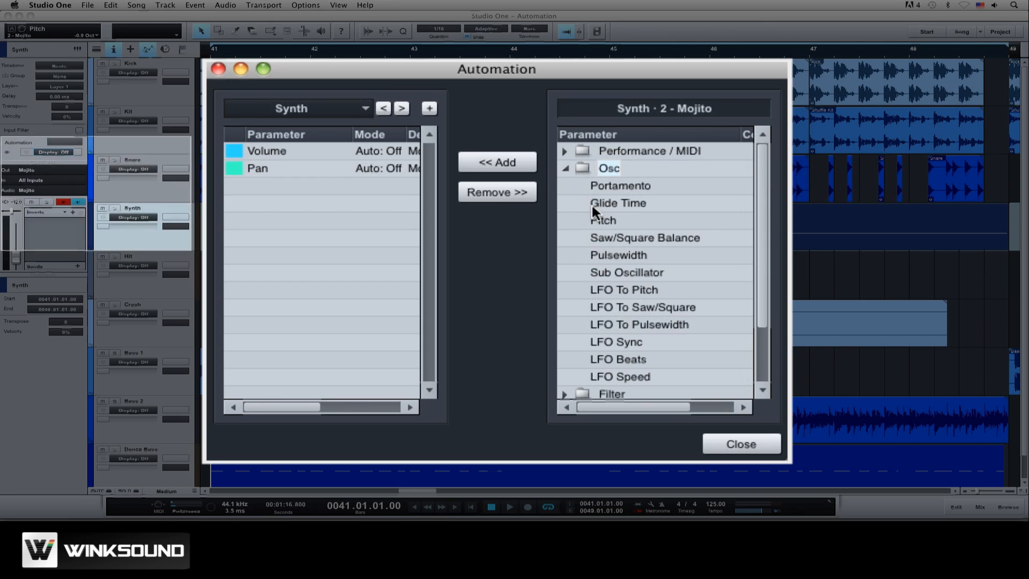
click(496, 162)
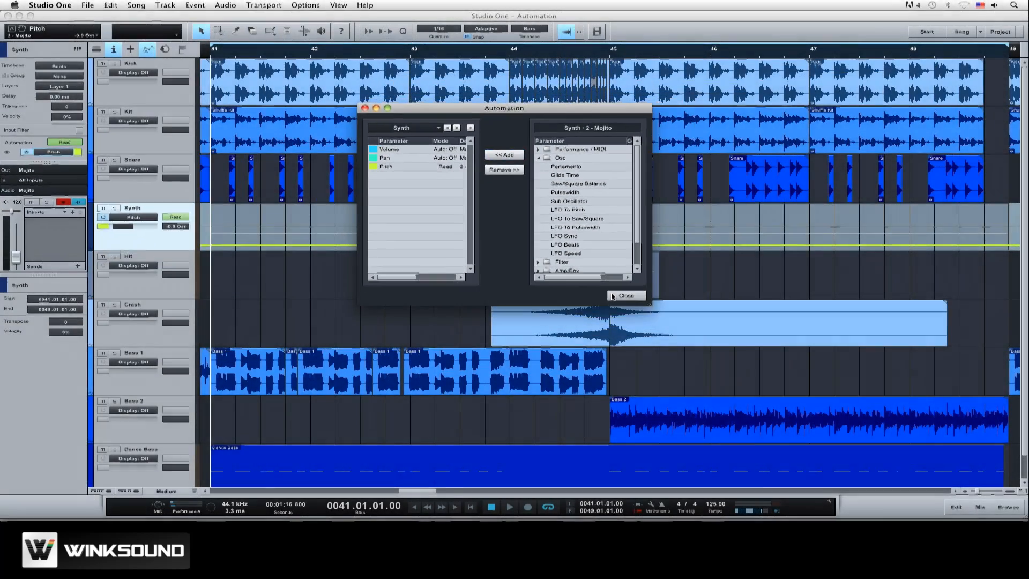
click(625, 296)
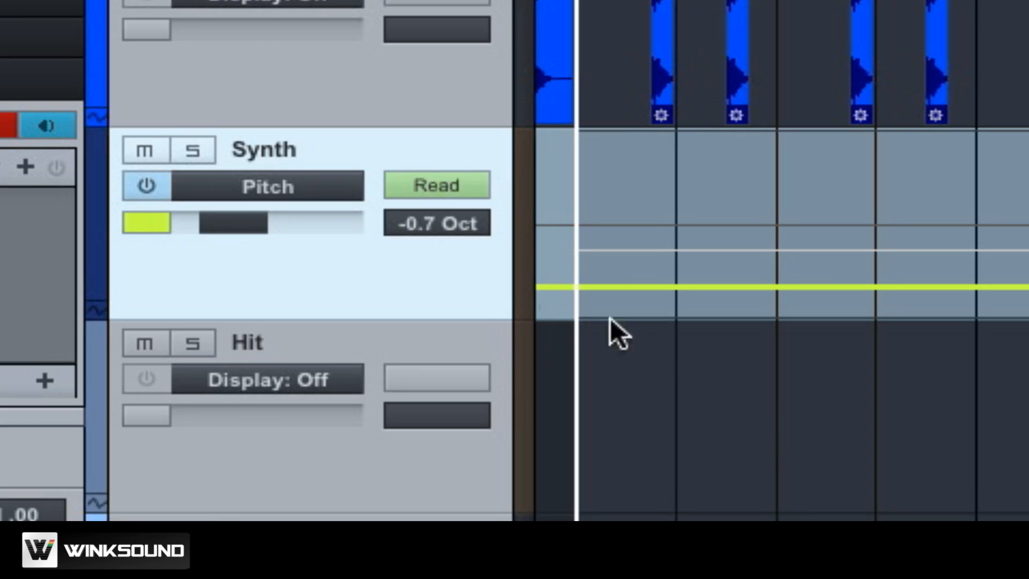
click(436, 185)
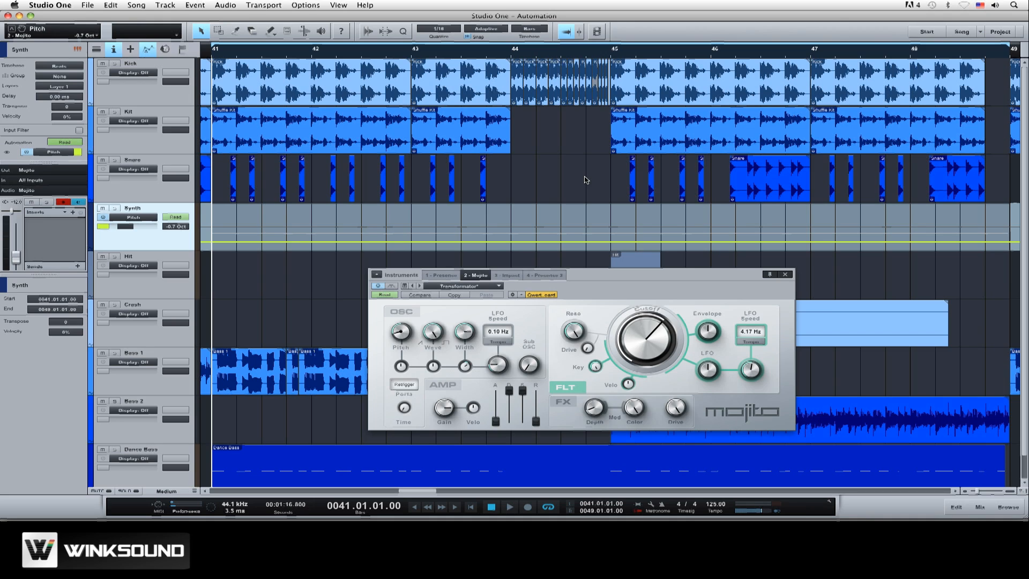
Step: Draw Pitch envelope points rising to a peak at bar 45, then a straight falling segment
drag(401, 331, 401, 325)
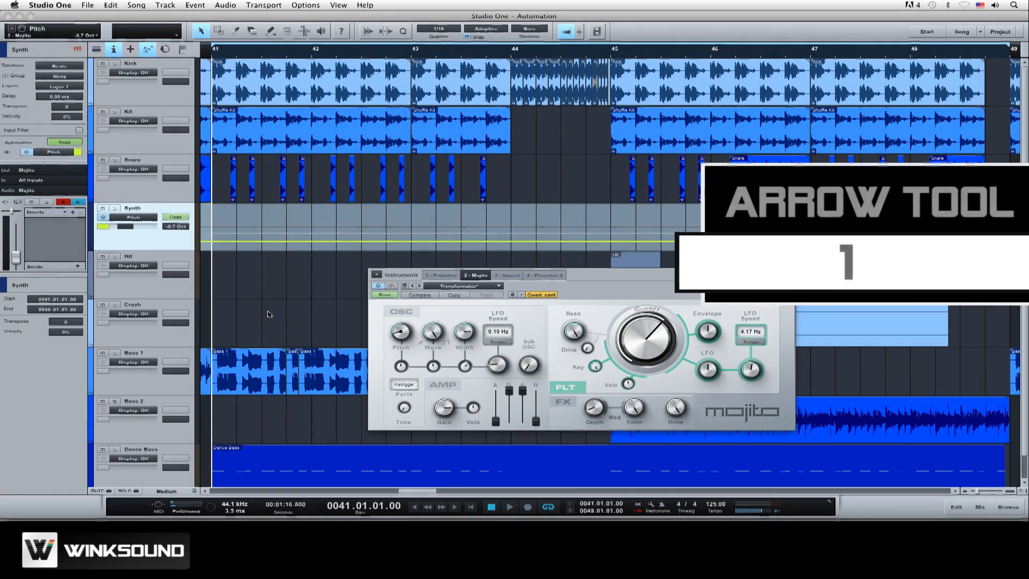
click(201, 31)
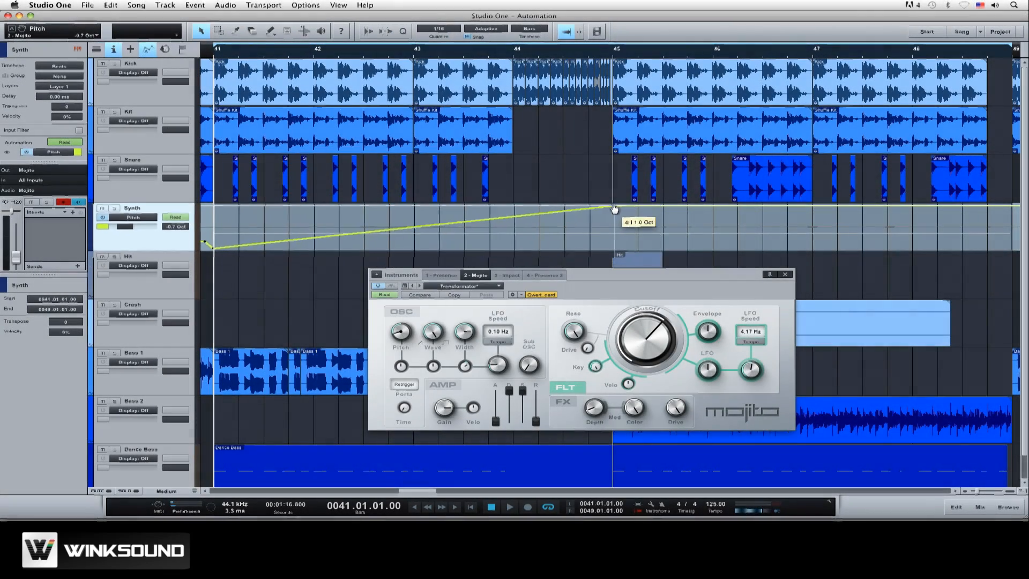
click(478, 32)
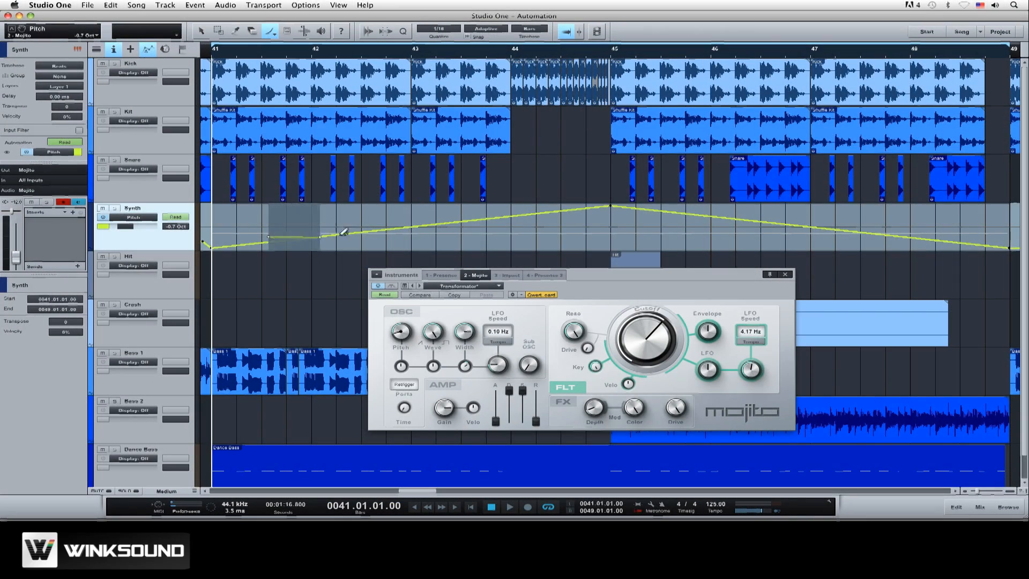
drag(604, 207, 610, 203)
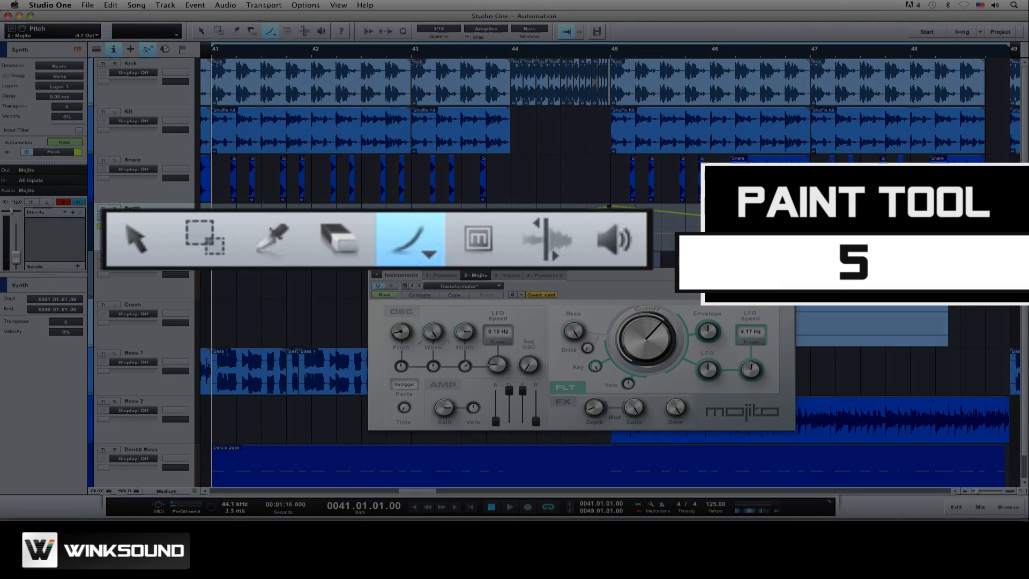
Step: Paint a sloping Filter Cutoff envelope on the Synth track, reading 868 Hz in Read mode
click(408, 238)
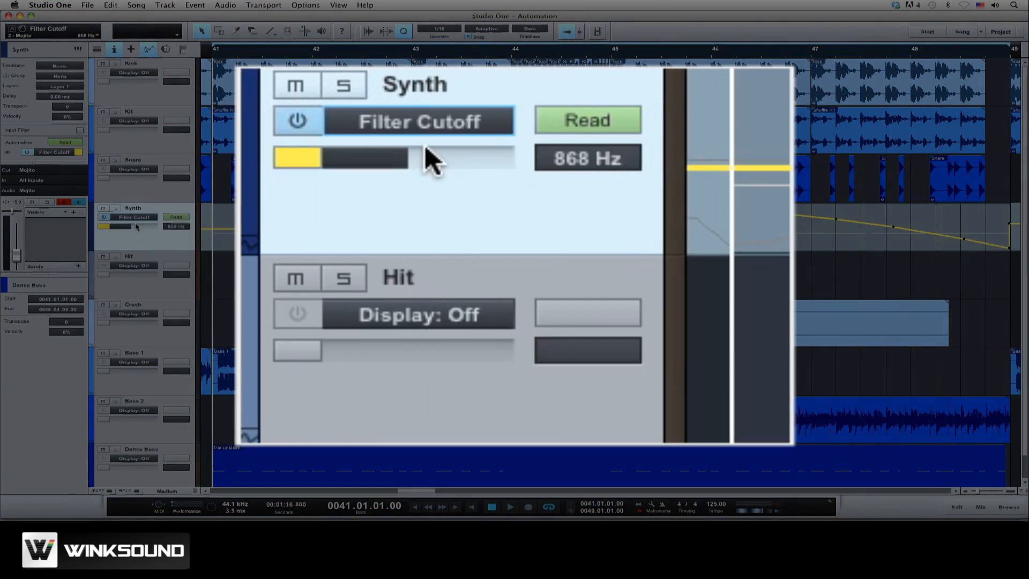
Step: Create a track named Automation and move the Synth's Filter Cutoff envelope onto it
click(418, 121)
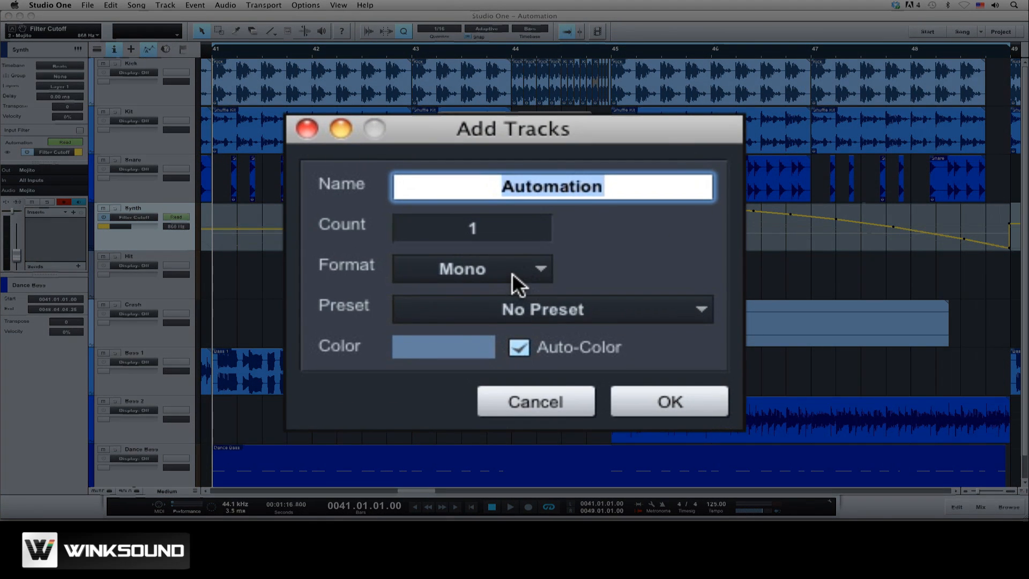
click(472, 268)
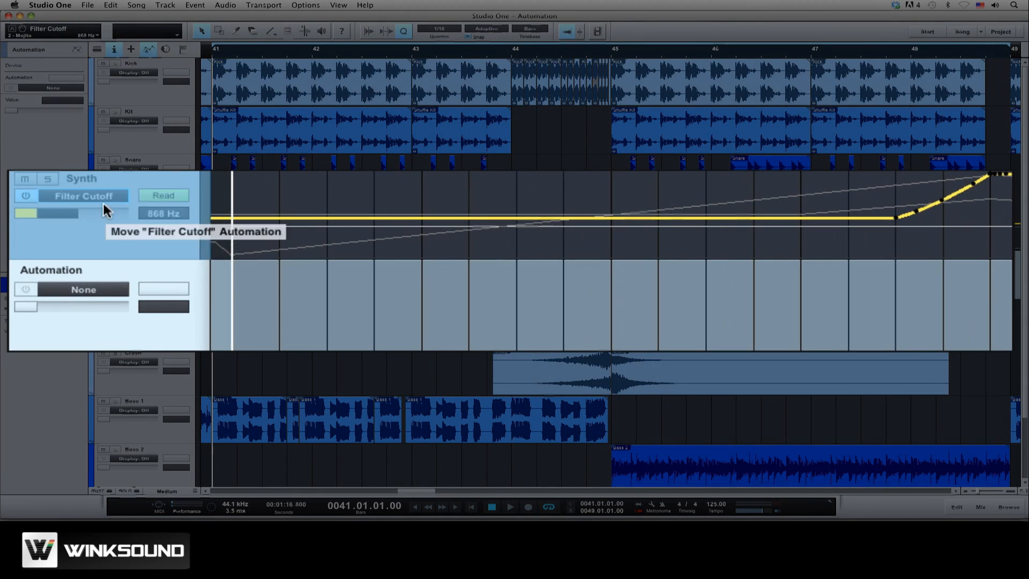
click(84, 196)
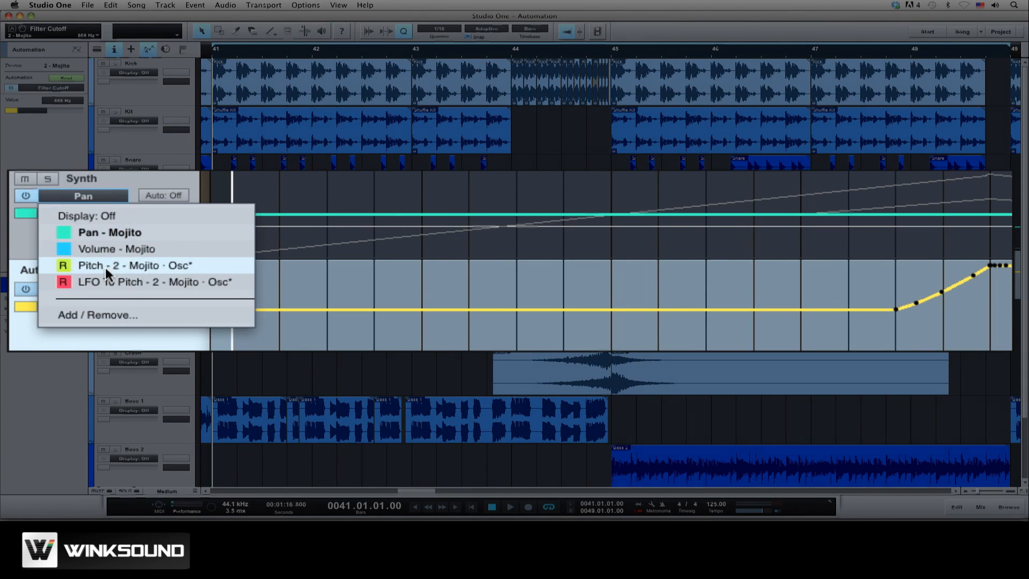
Step: Move the Pitch envelope over and show LFO To Pitch on the Automation track
click(131, 264)
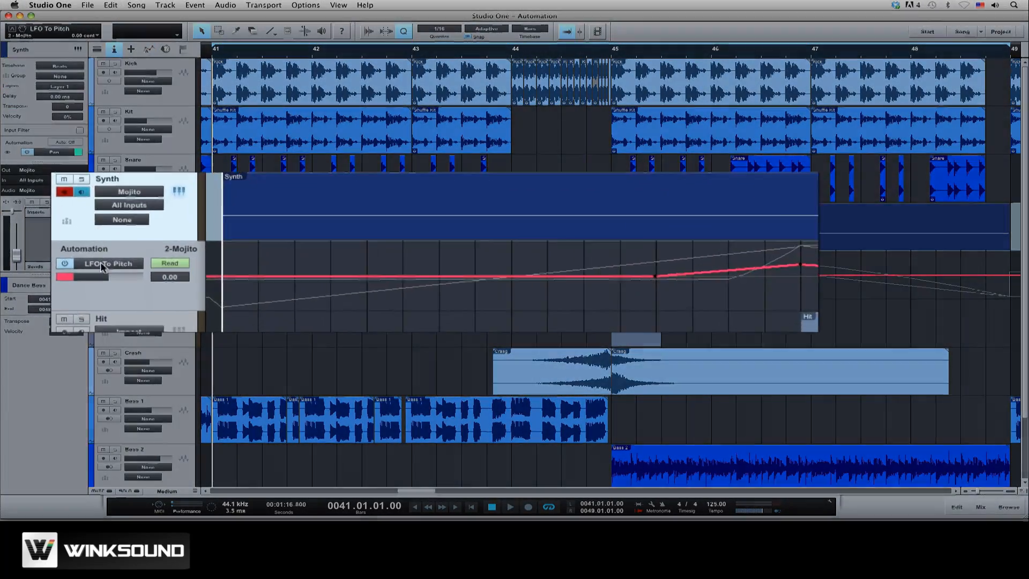
click(98, 263)
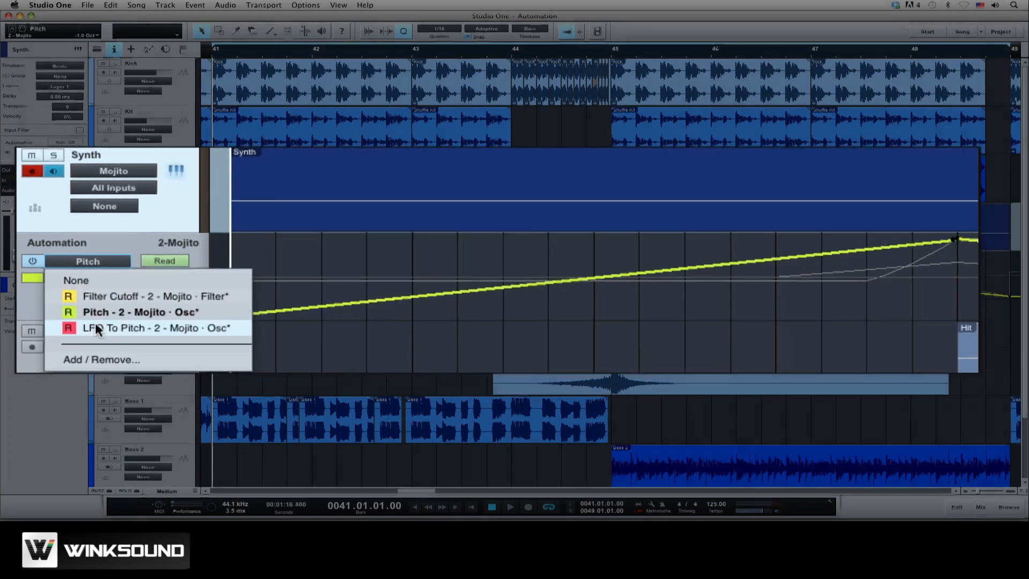
click(156, 328)
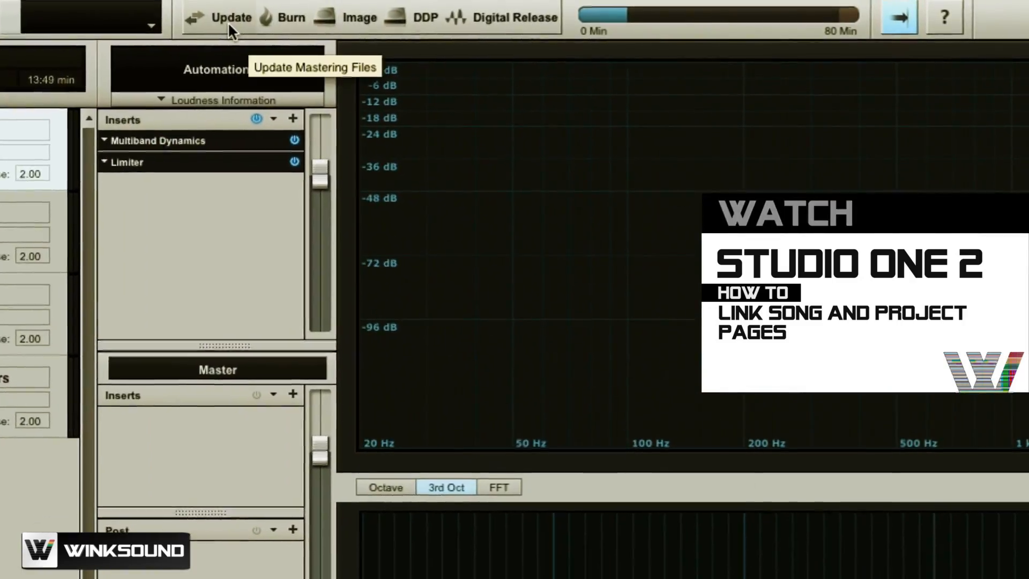
Step: Update the mastering files so the song renders out to Automation-Master.wav
click(231, 17)
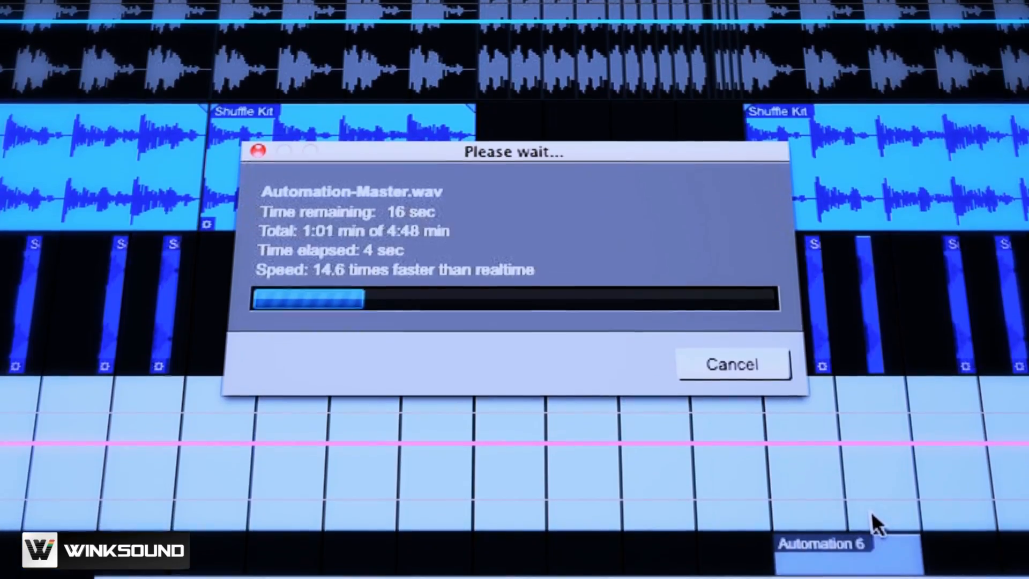